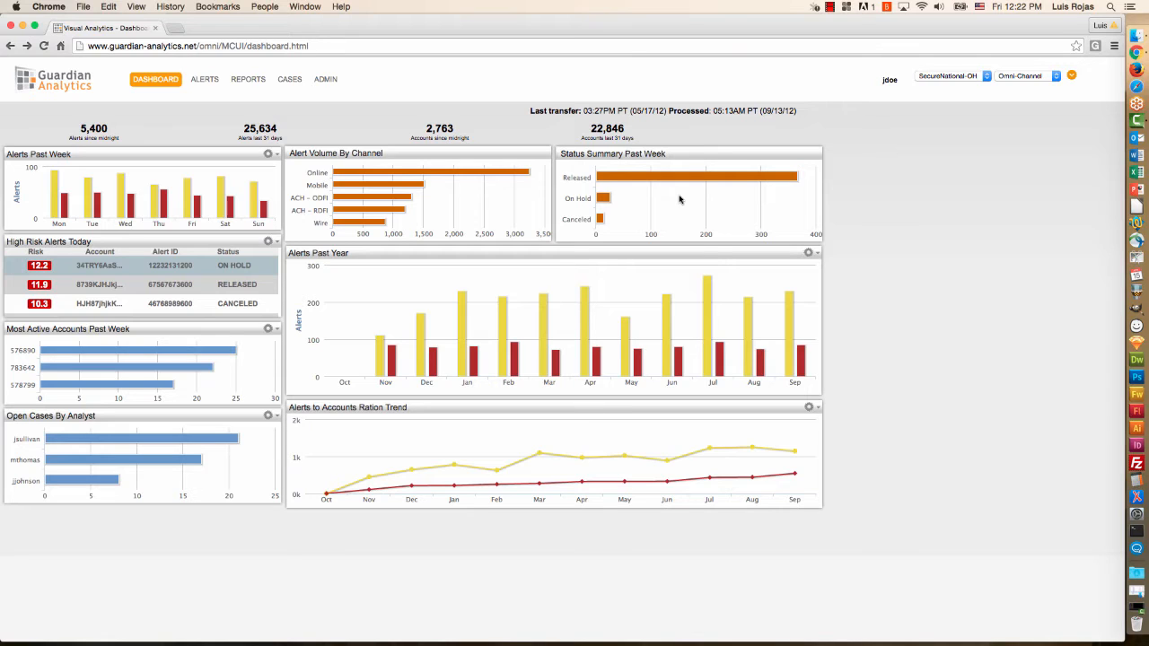
{"action": "mouse_move", "coordinate": [355, 197]}
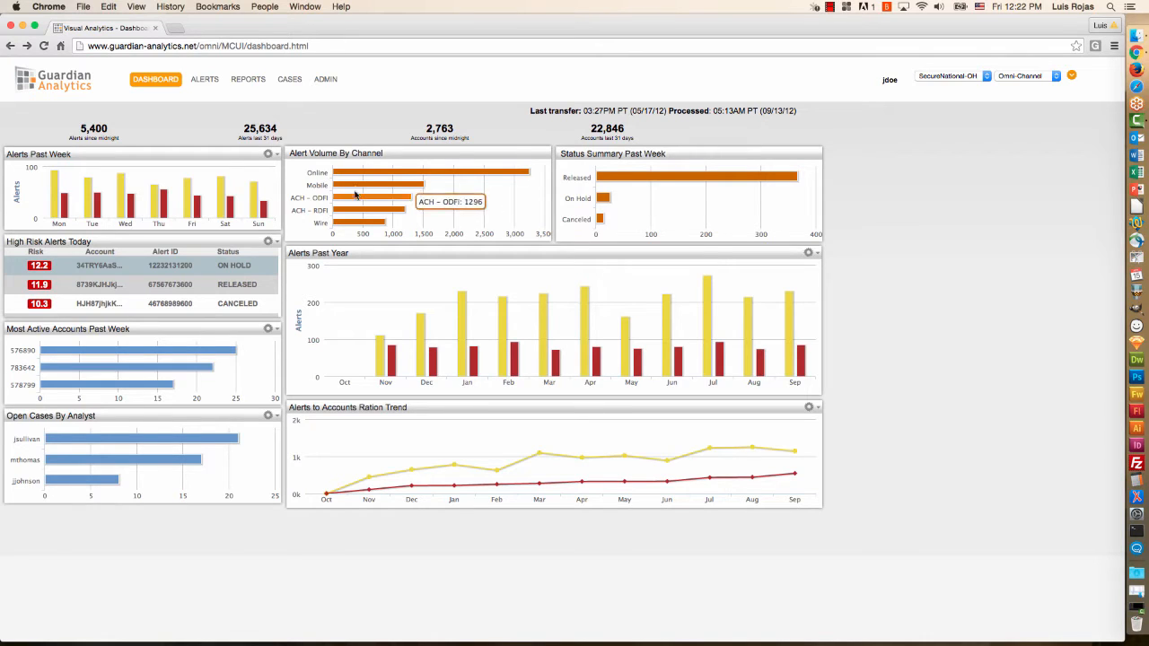
{"action": "mouse_move", "coordinate": [355, 208]}
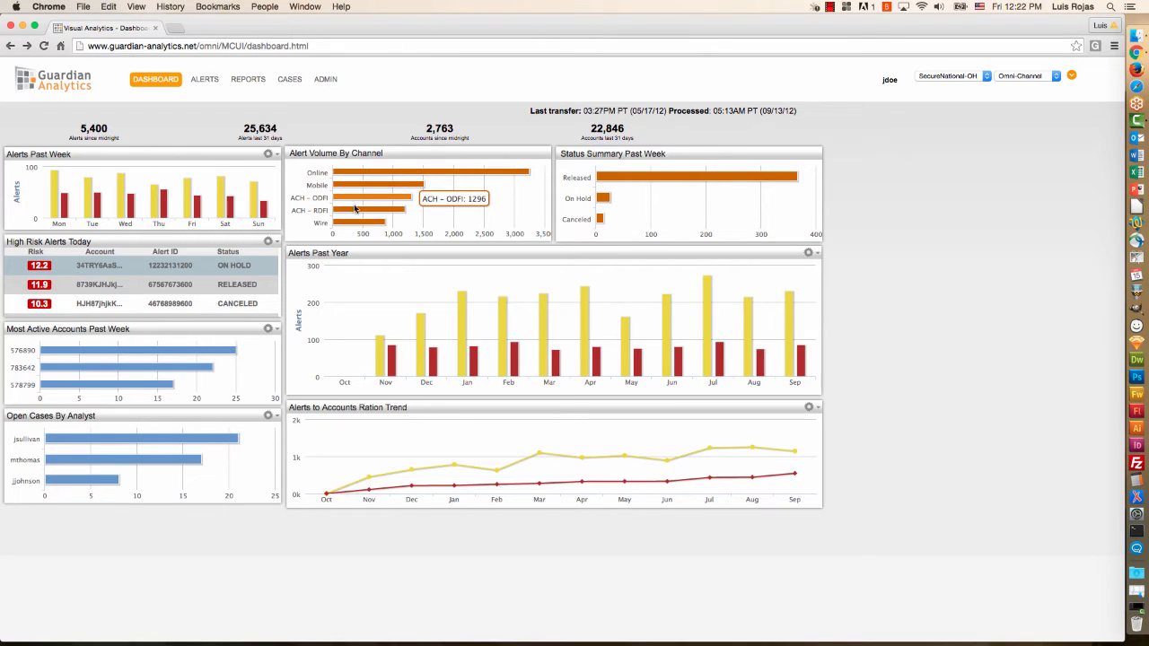
{"action": "mouse_move", "coordinate": [362, 180]}
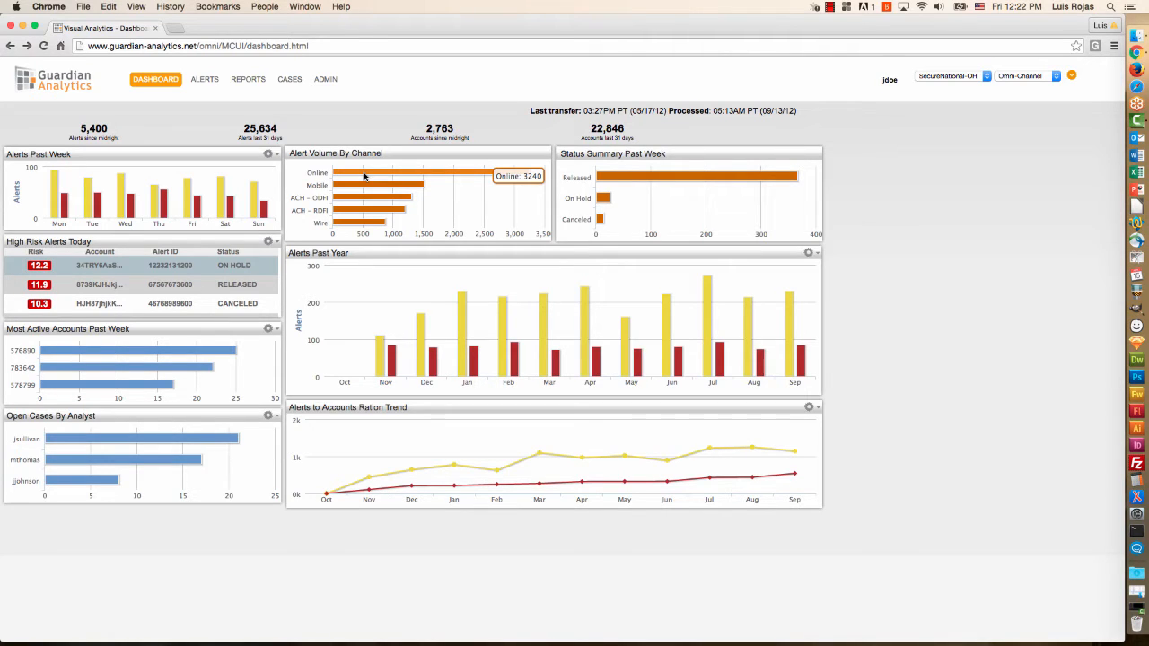
{"action": "mouse_move", "coordinate": [298, 208]}
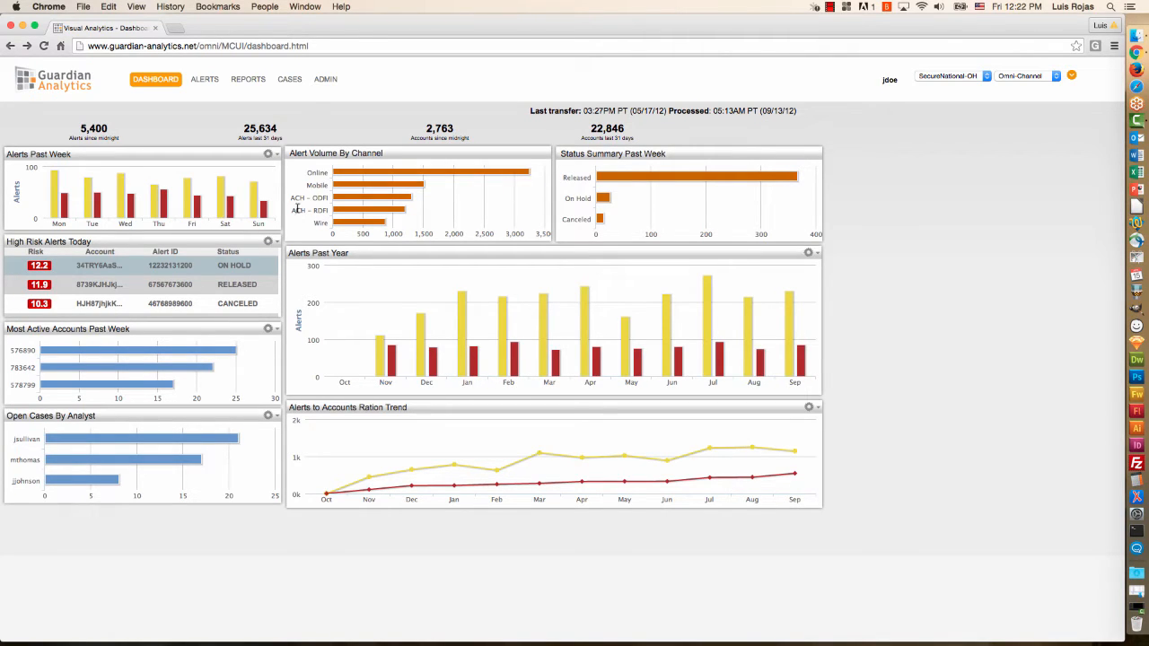
{"action": "mouse_move", "coordinate": [224, 198]}
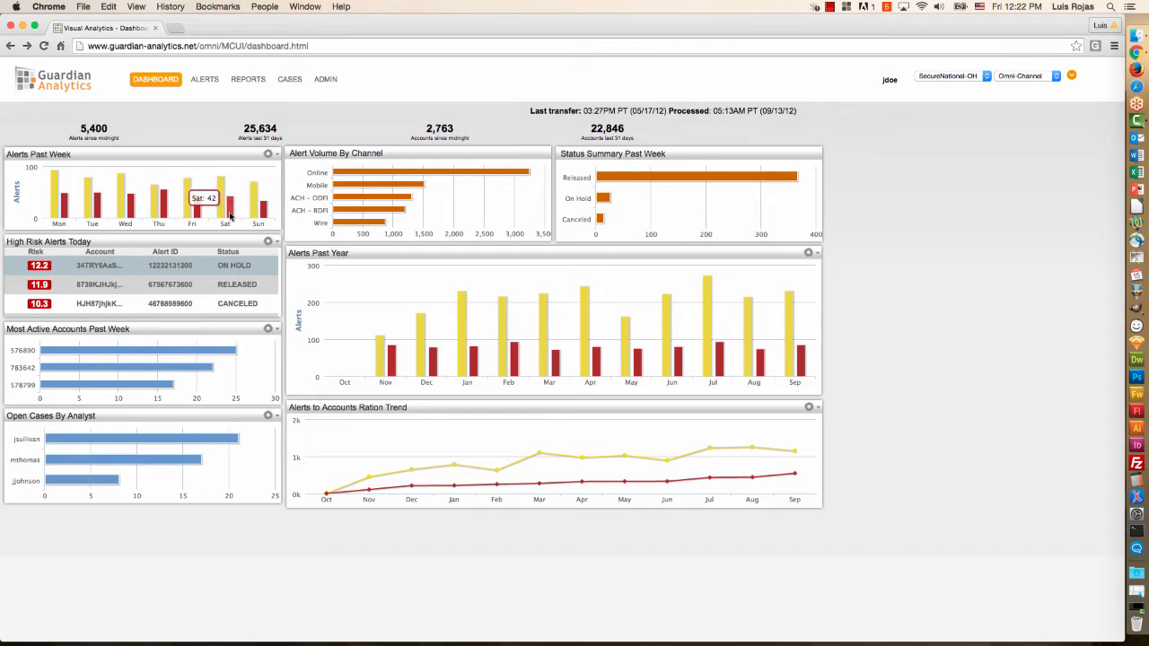
{"action": "mouse_move", "coordinate": [169, 196]}
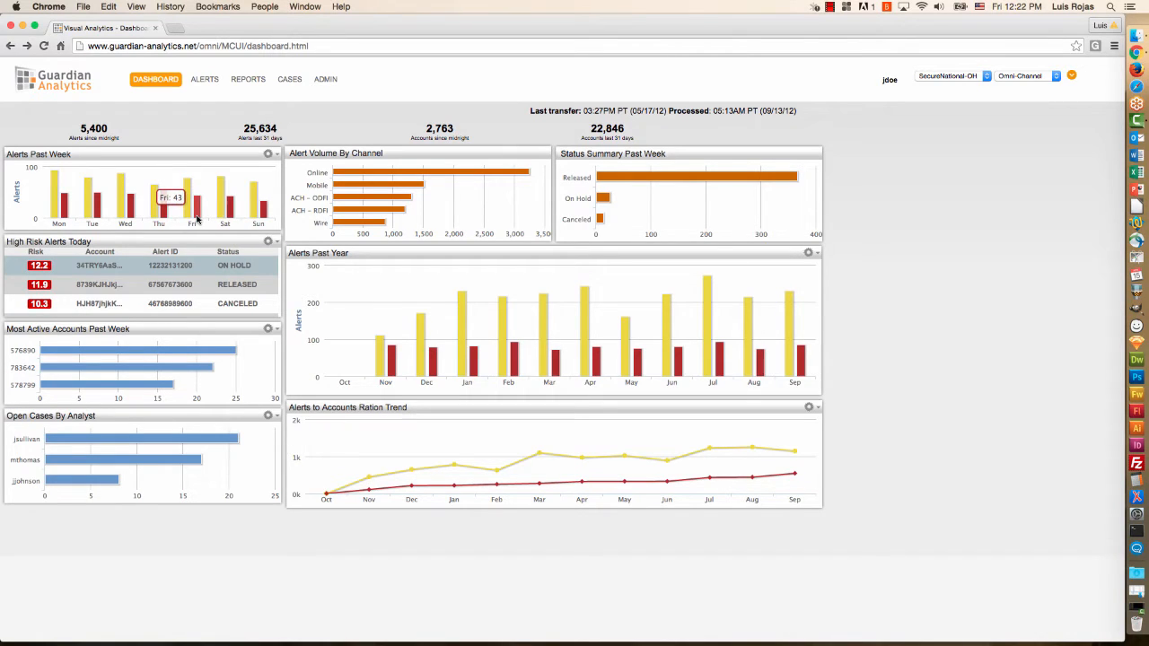
{"action": "mouse_move", "coordinate": [191, 197]}
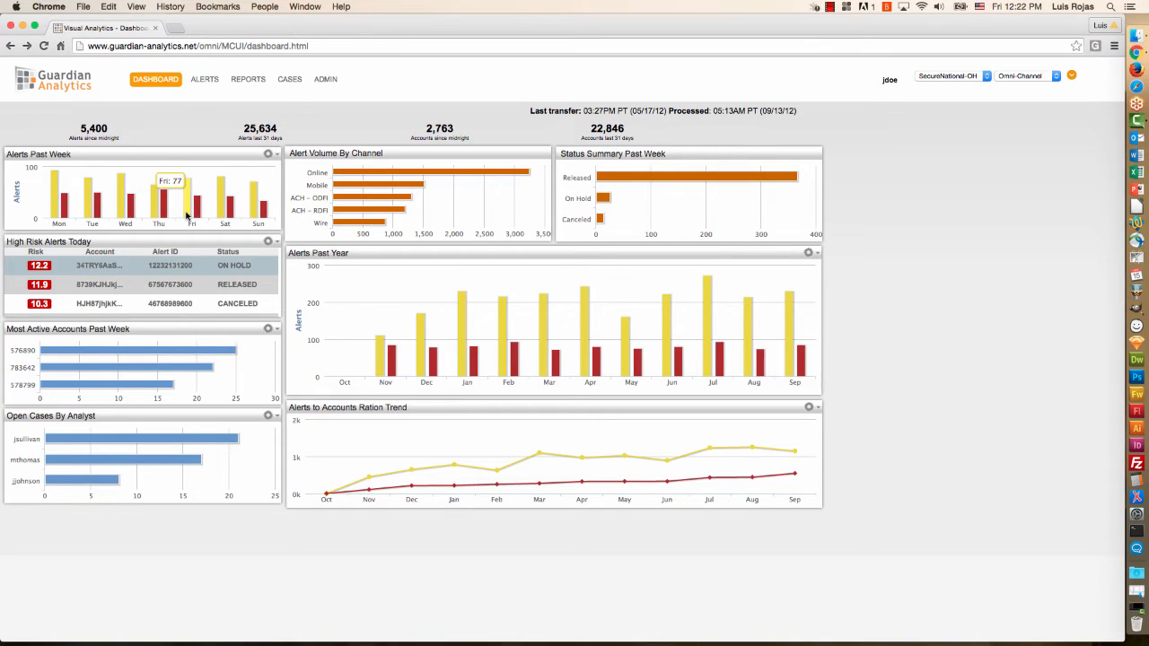
{"action": "mouse_move", "coordinate": [549, 341]}
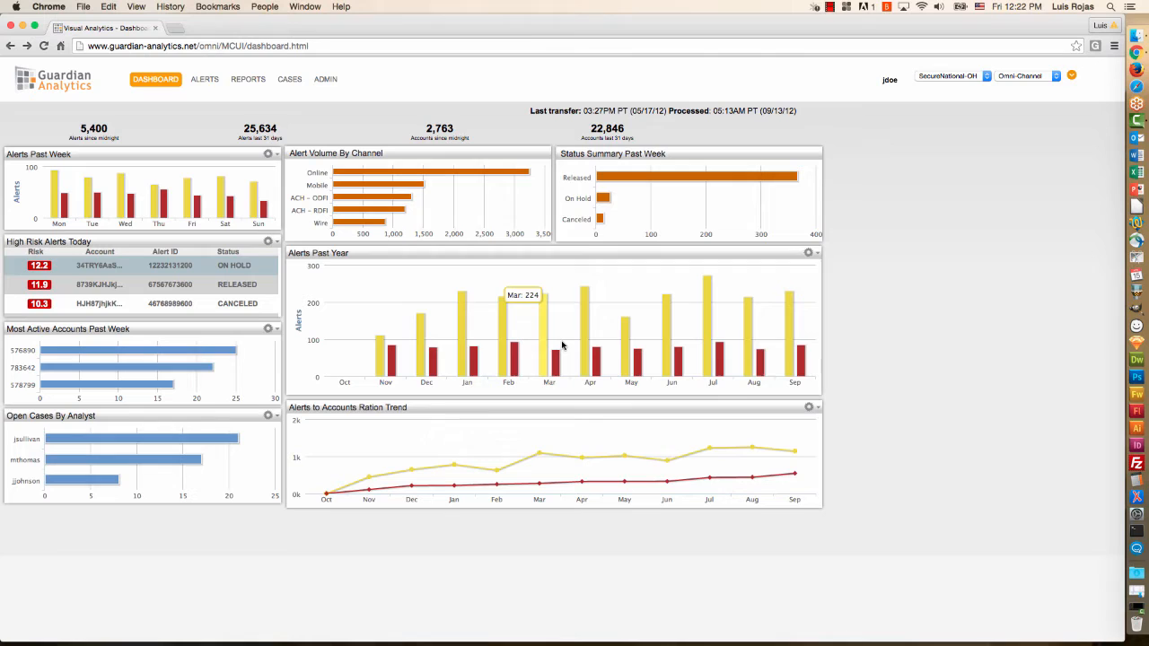
{"action": "left_click", "coordinate": [205, 79]}
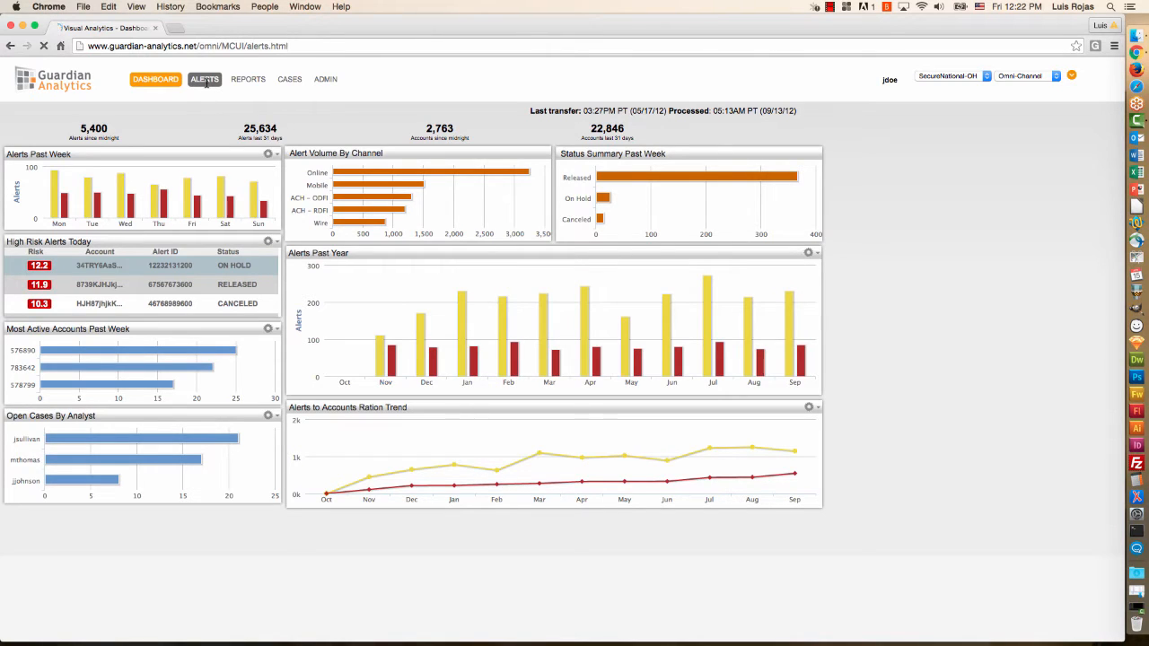
{"action": "left_click", "coordinate": [205, 79]}
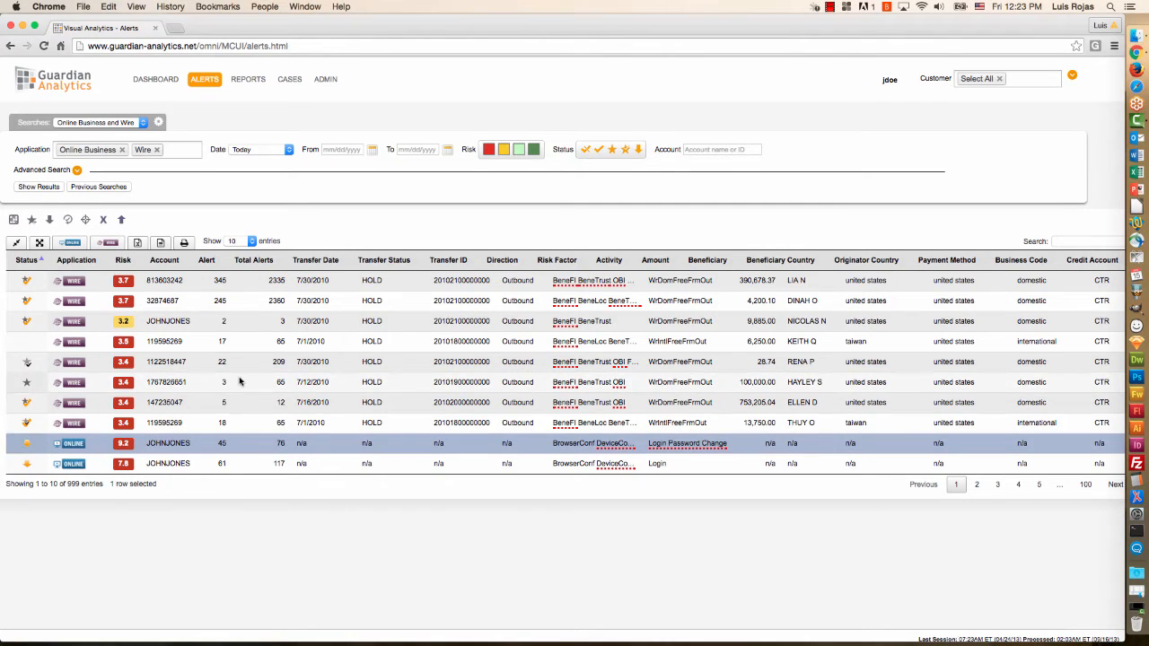
{"action": "mouse_move", "coordinate": [557, 259]}
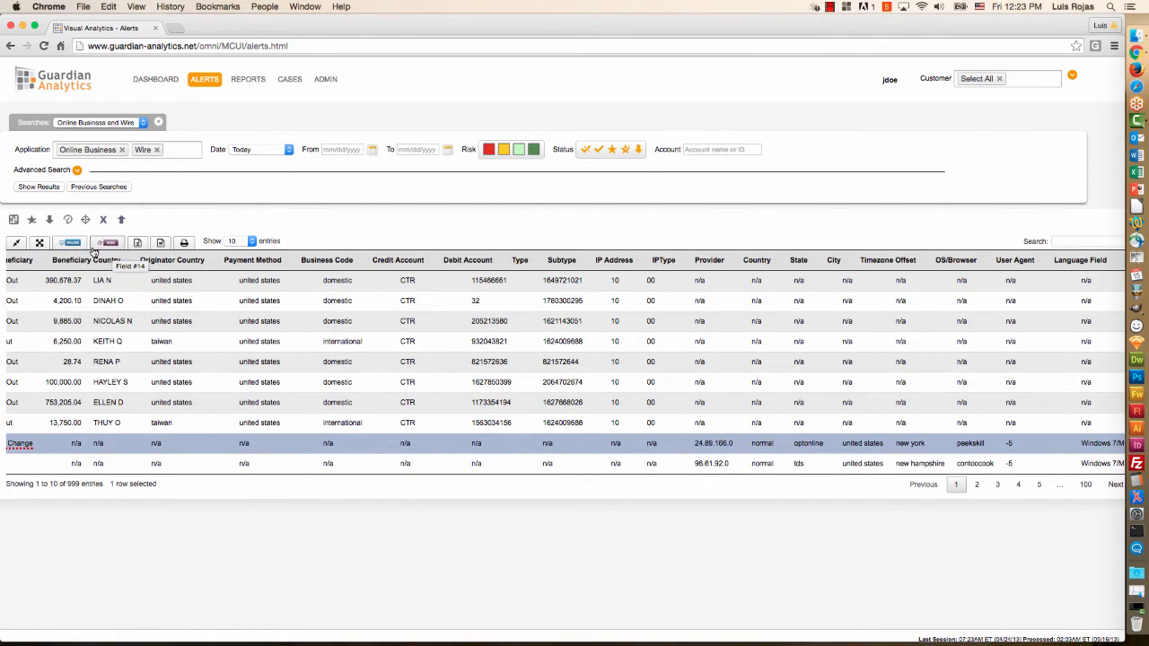
{"action": "left_click", "coordinate": [70, 242]}
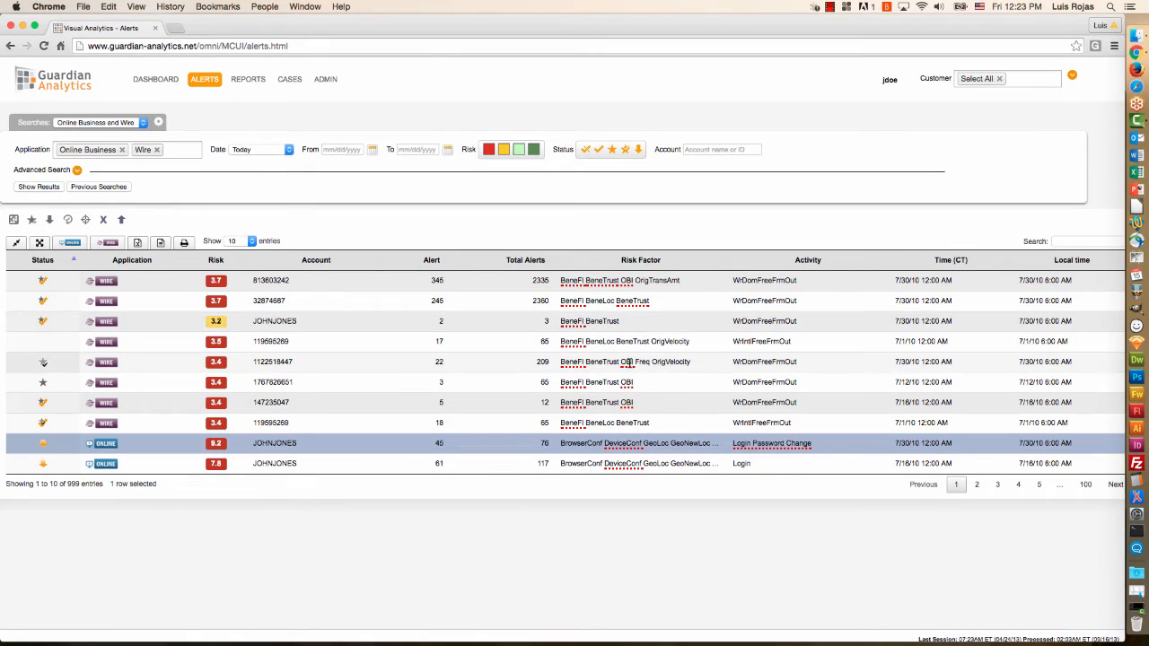
{"action": "left_click", "coordinate": [639, 258]}
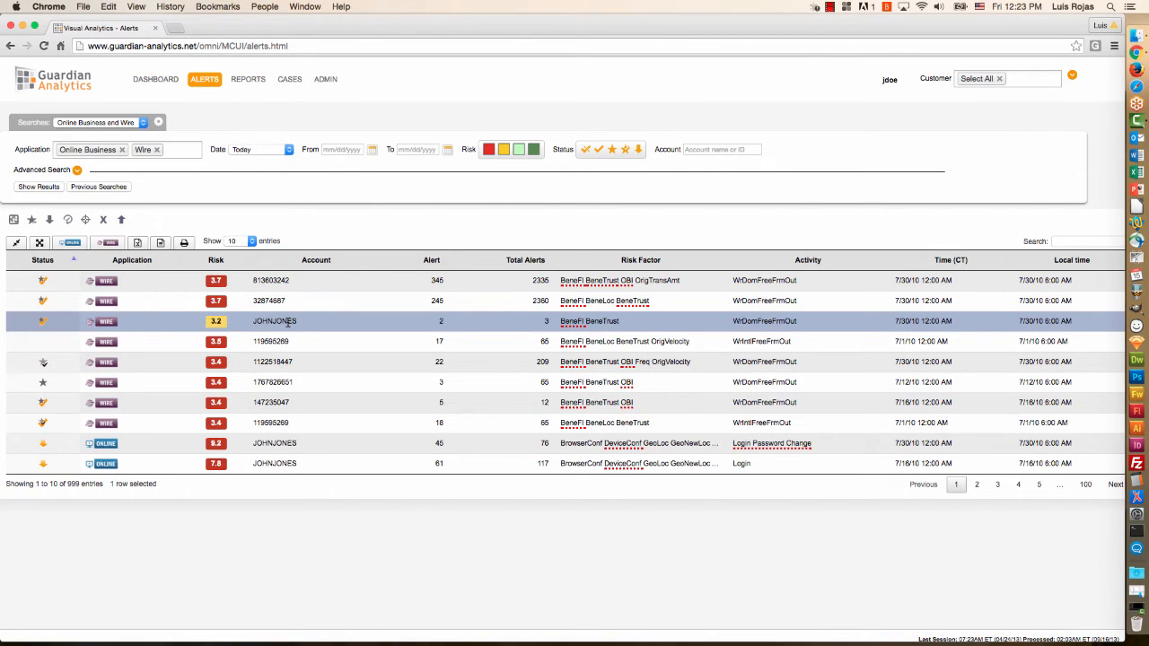
{"action": "mouse_move", "coordinate": [171, 328]}
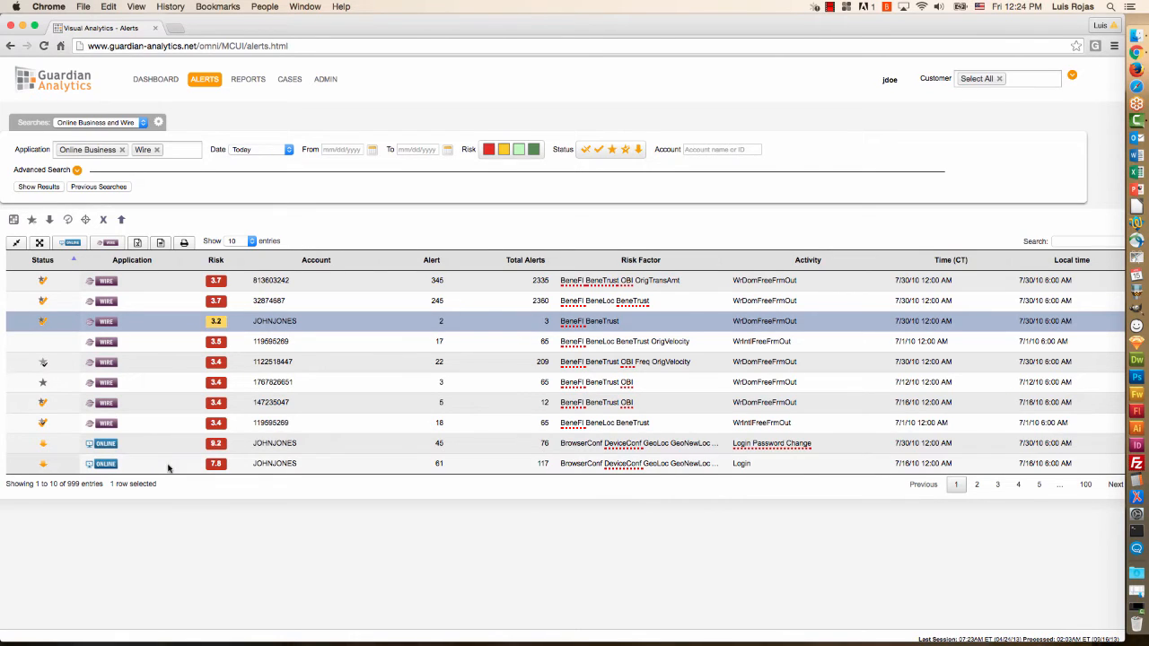
{"action": "left_click", "coordinate": [273, 441]}
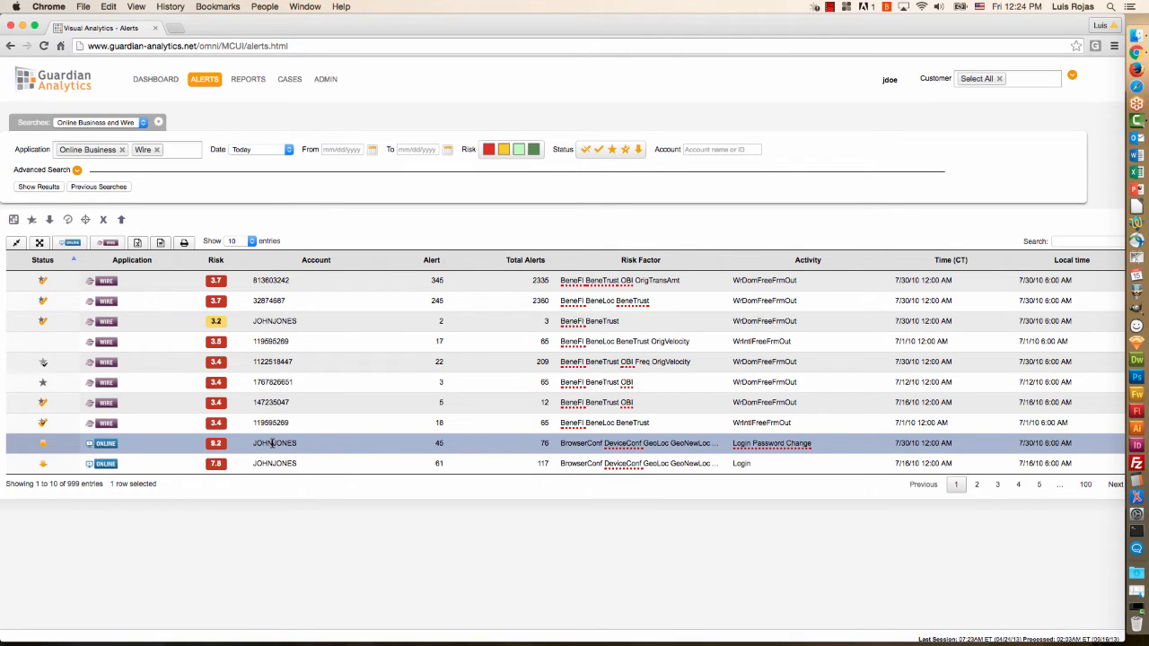
{"action": "left_click", "coordinate": [1086, 241]}
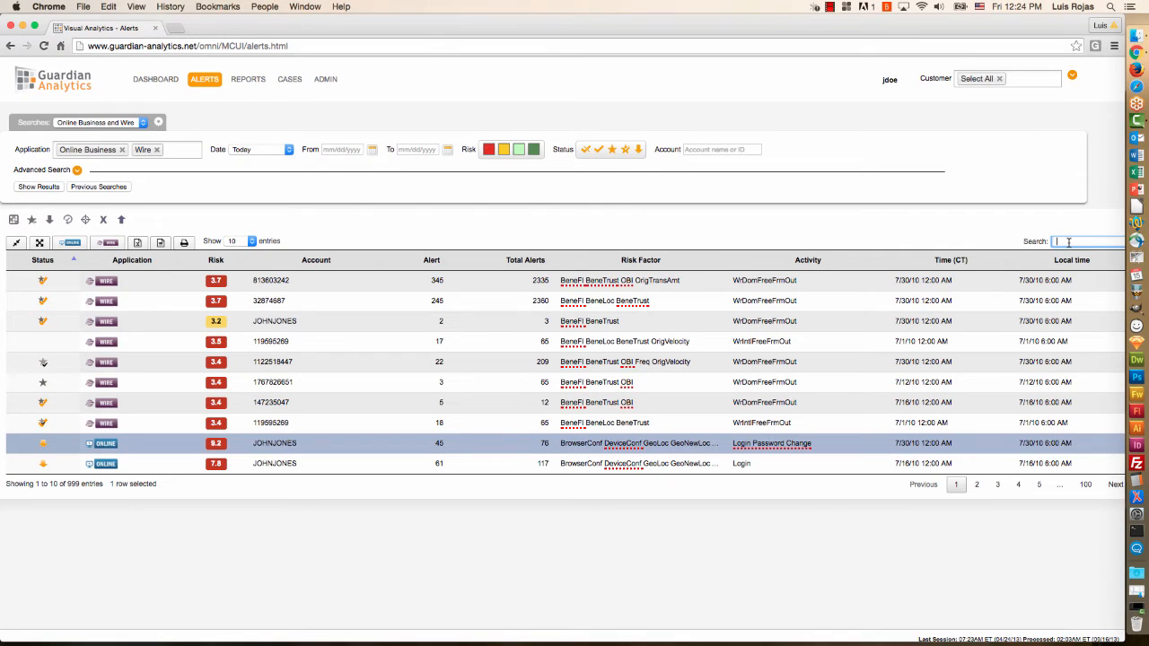
{"action": "type", "text": "john"}
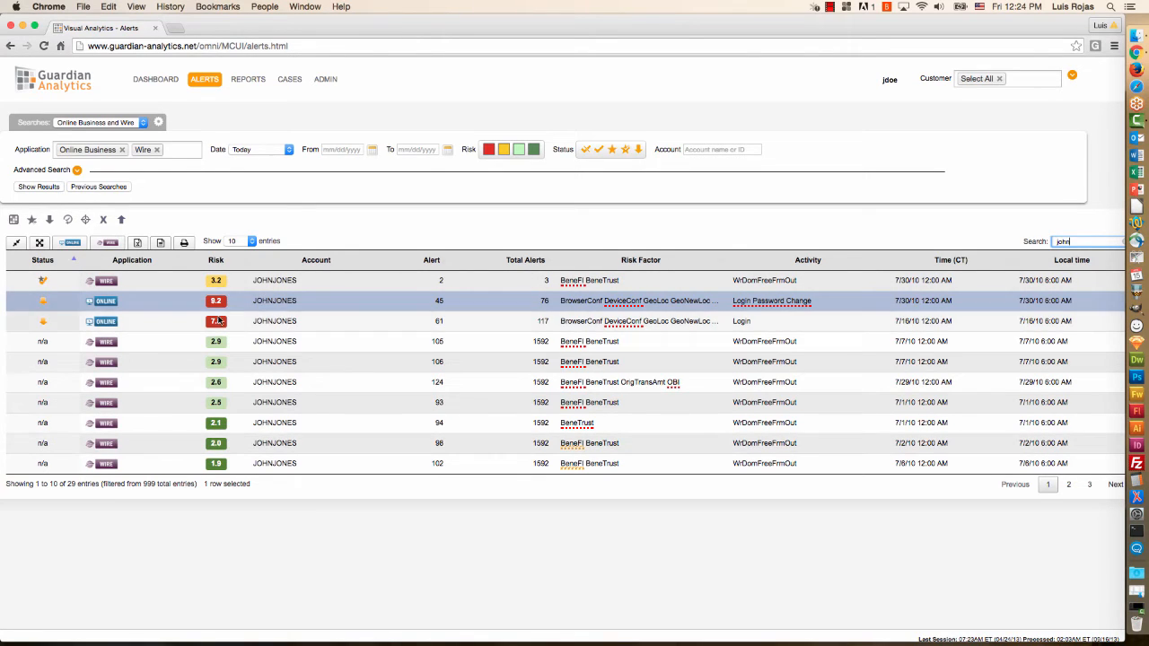
{"action": "mouse_move", "coordinate": [215, 325]}
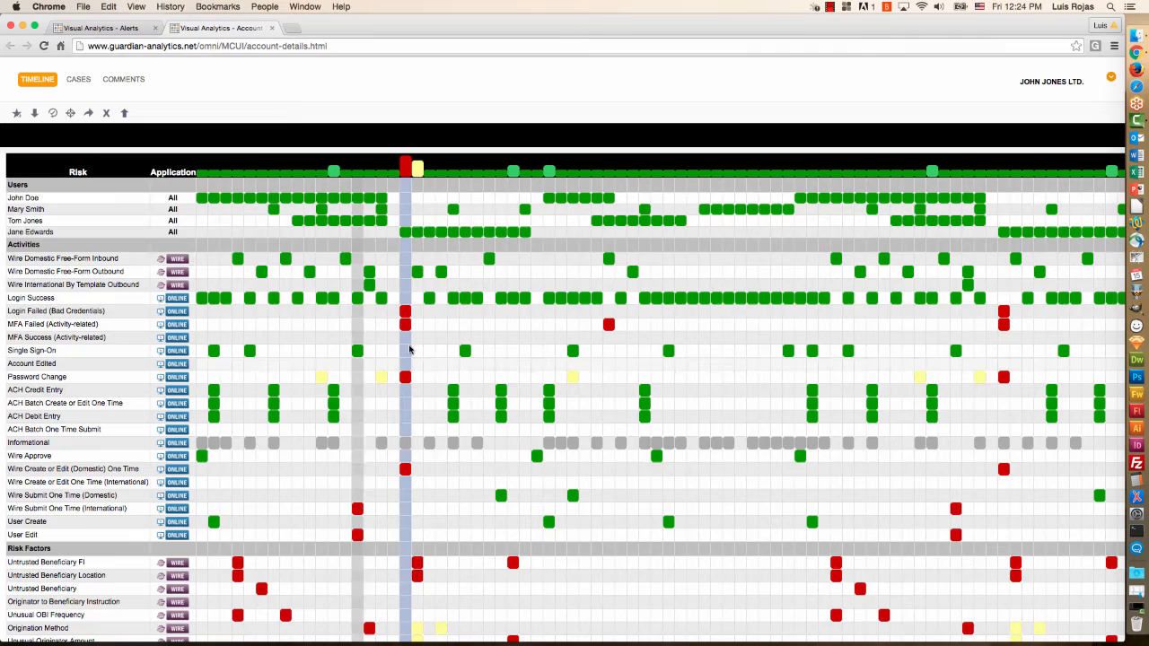
{"action": "scroll", "scroll_direction": "down", "scroll_amount": 3}
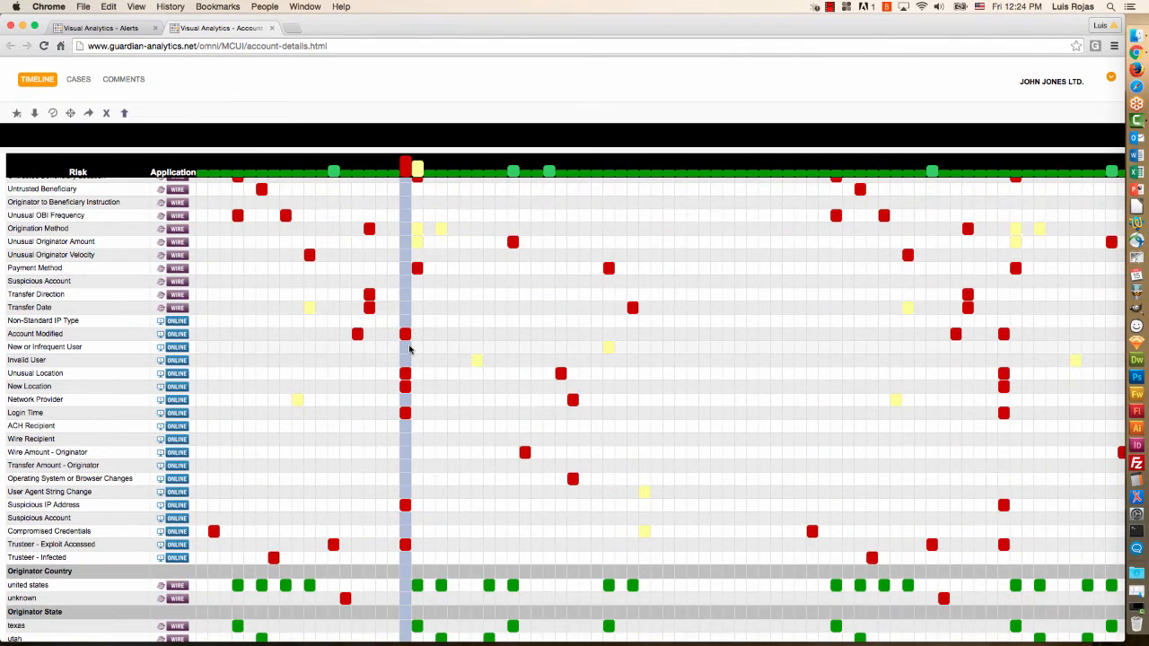
{"action": "mouse_move", "coordinate": [391, 269]}
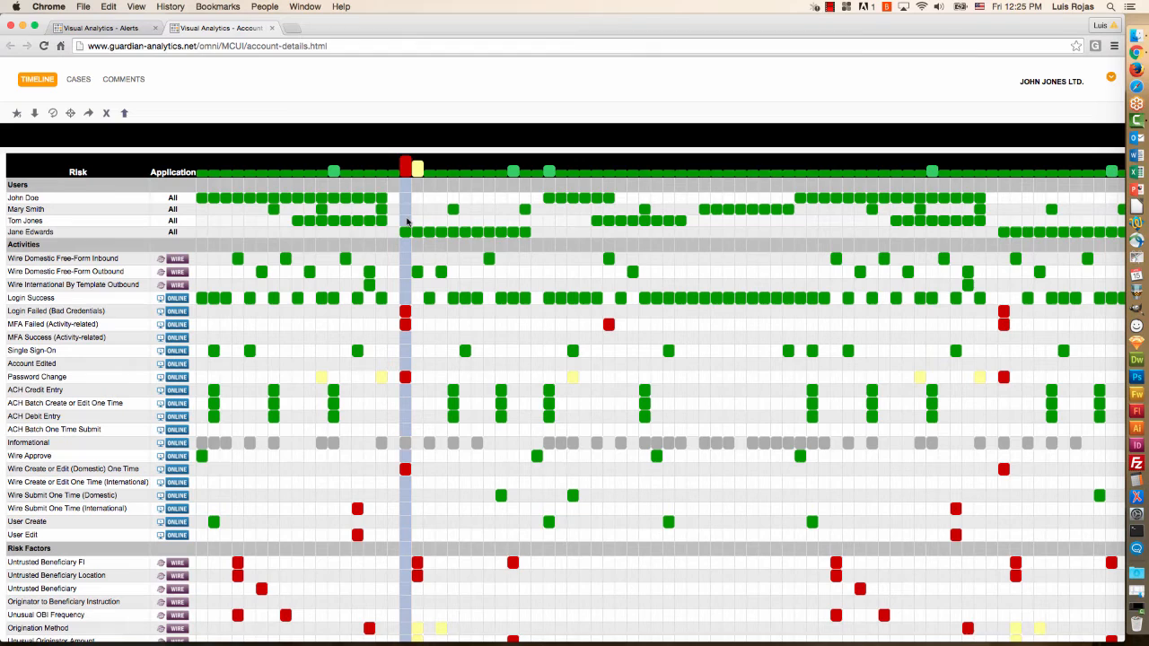
{"action": "mouse_move", "coordinate": [406, 198]}
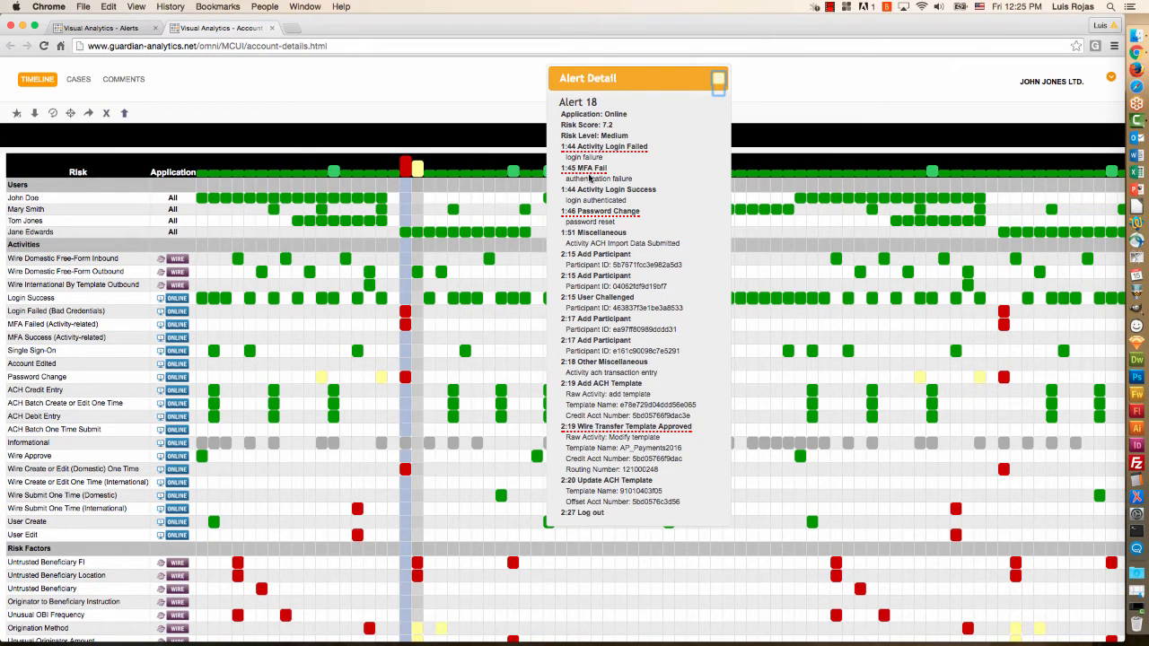
{"action": "mouse_move", "coordinate": [589, 212]}
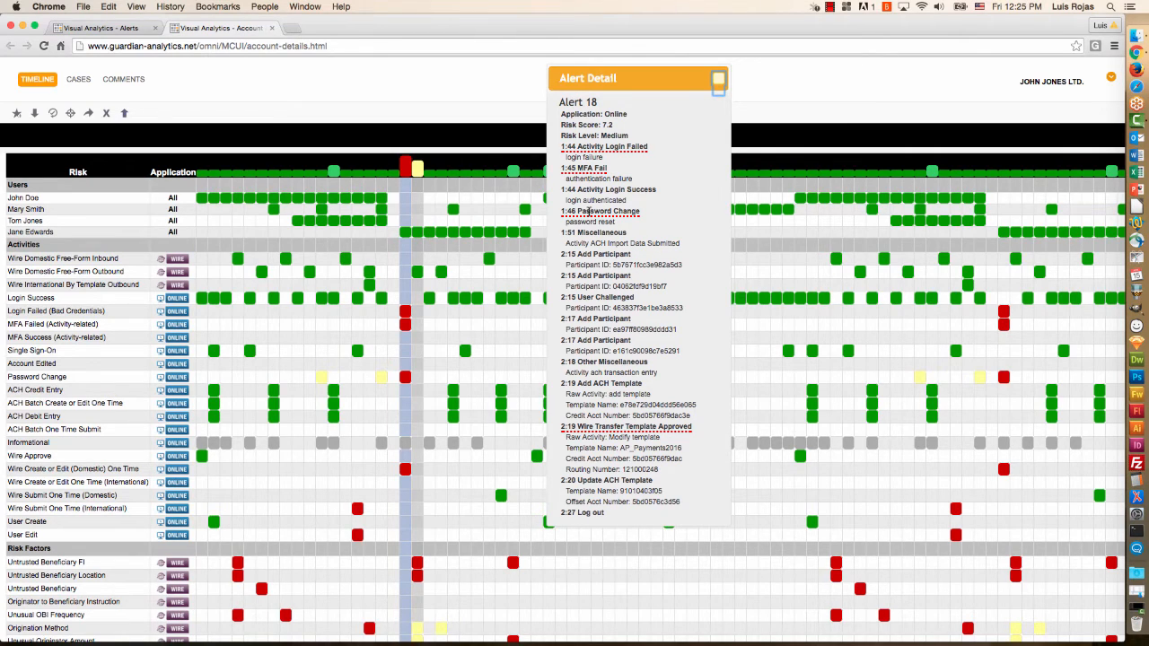
{"action": "mouse_move", "coordinate": [607, 147]}
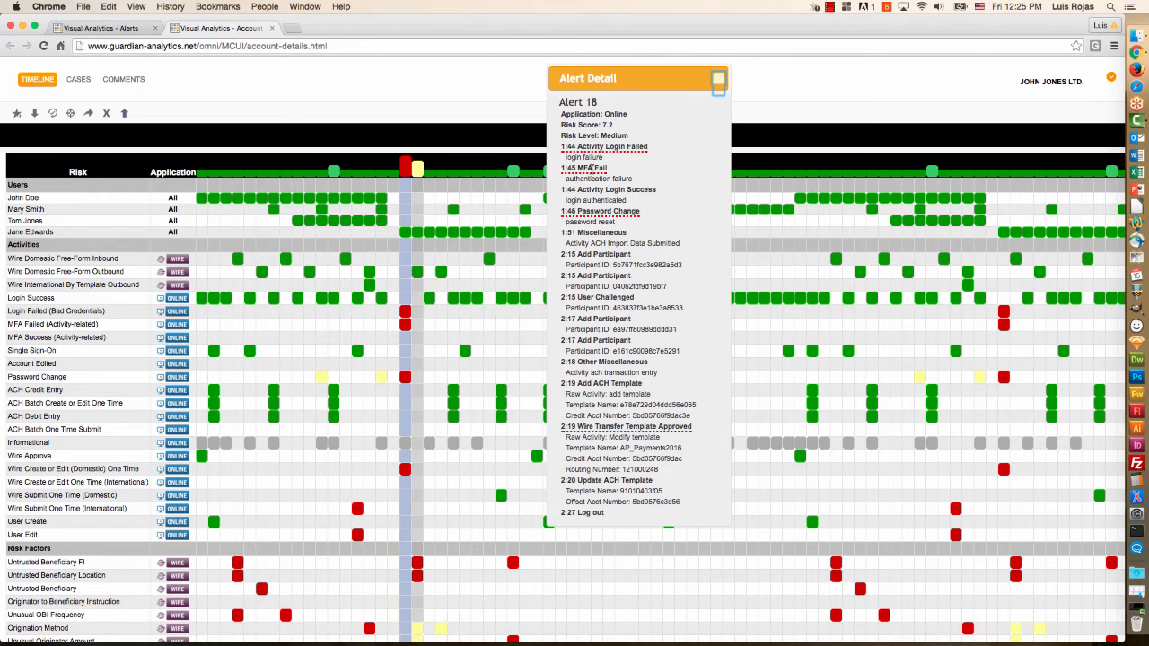
{"action": "mouse_move", "coordinate": [591, 194]}
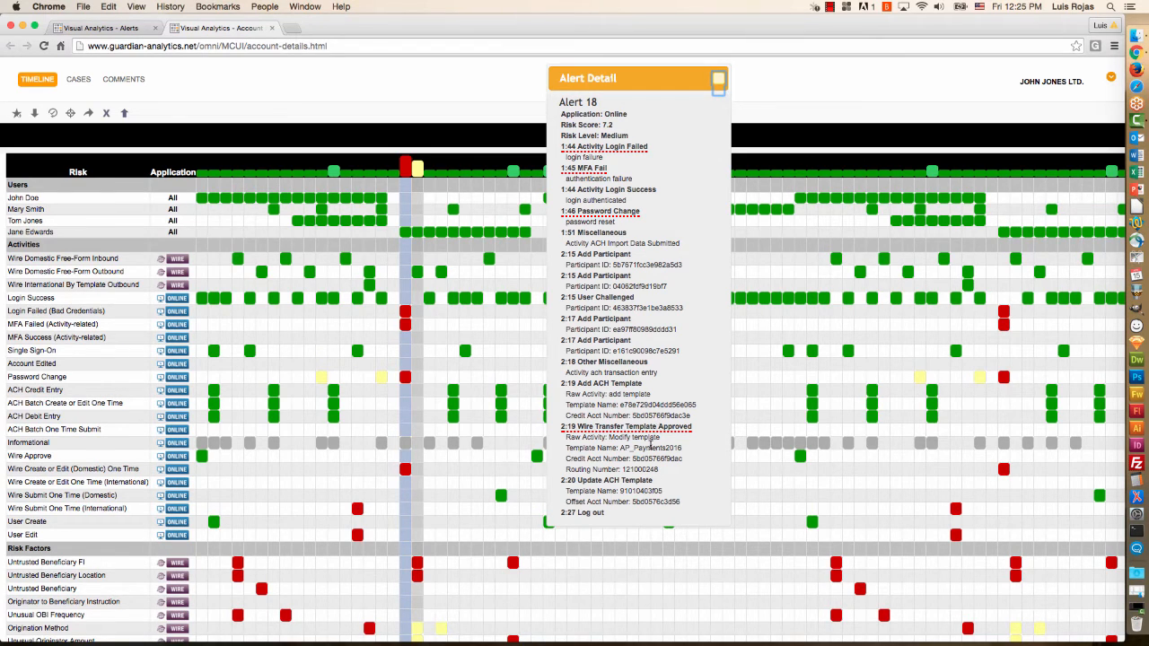
- Select the routing number in Alert 18's activity log of login, MFA and wire-template events
{"action": "double_click", "coordinate": [647, 449]}
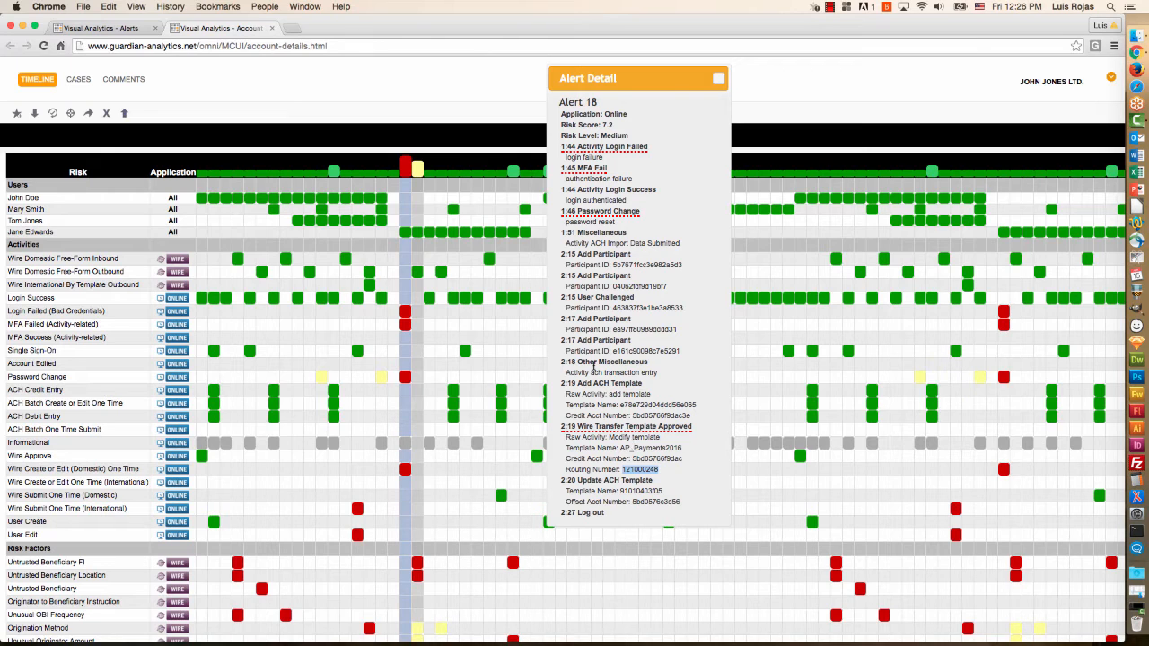
{"action": "mouse_move", "coordinate": [420, 188]}
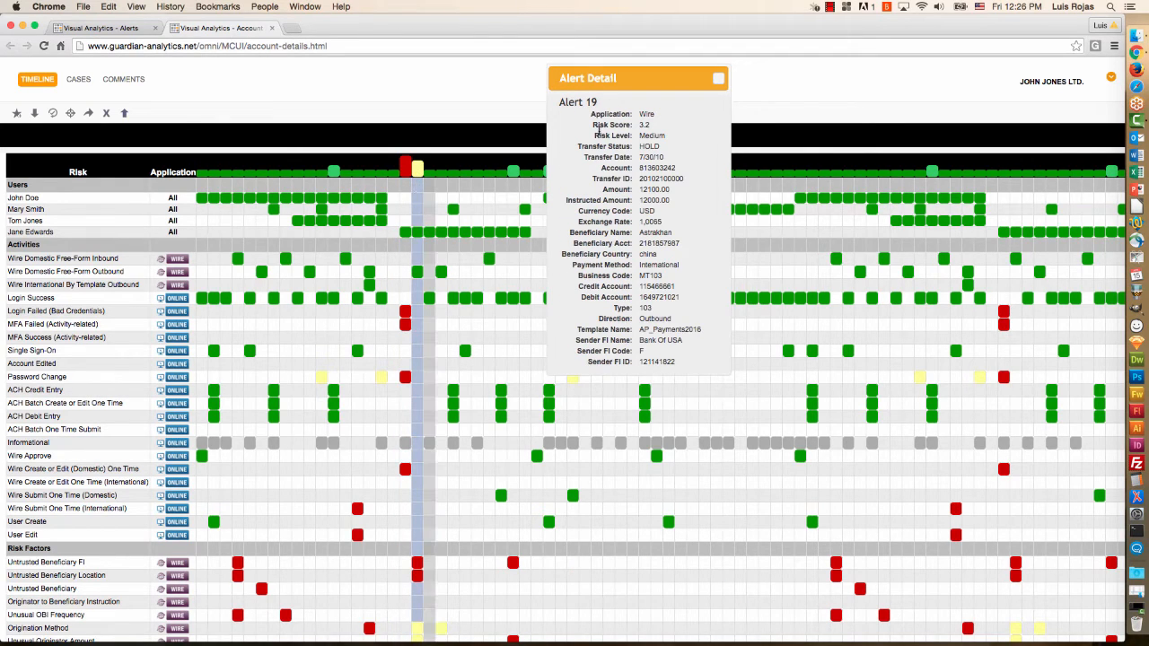
{"action": "mouse_move", "coordinate": [628, 160]}
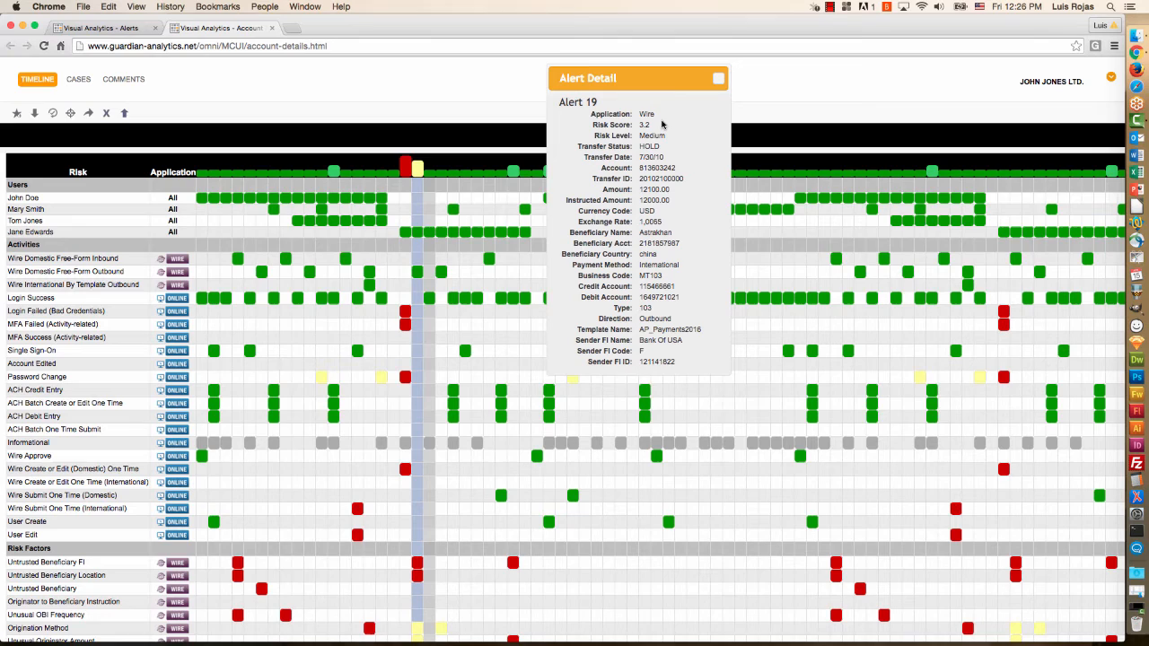
{"action": "mouse_move", "coordinate": [662, 158]}
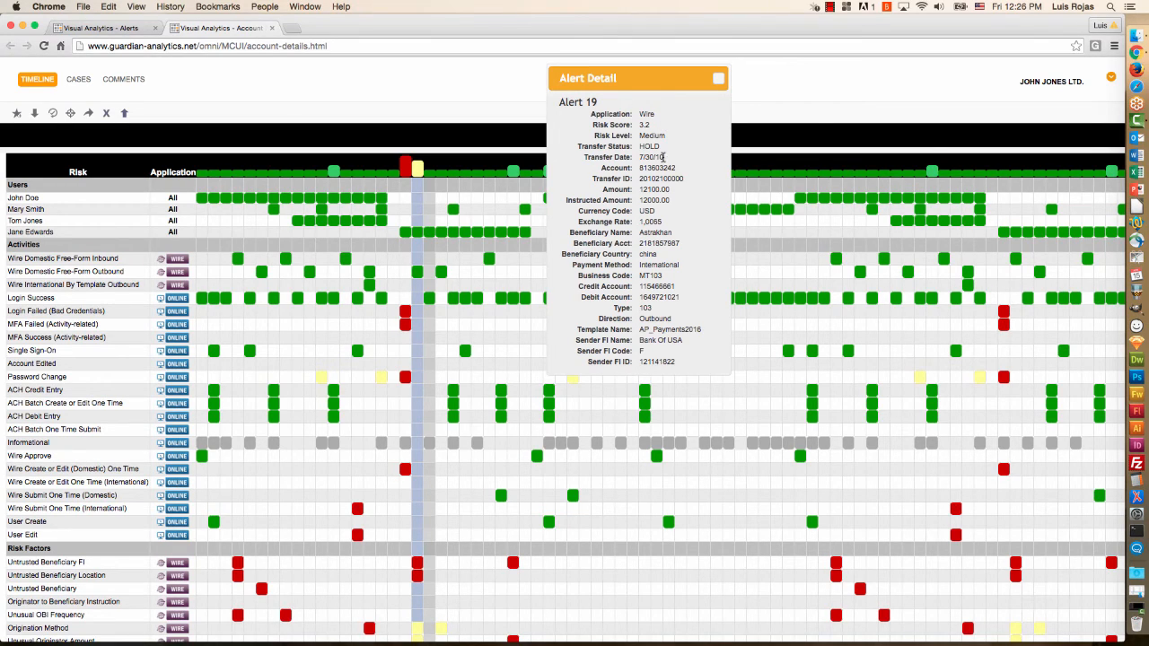
{"action": "mouse_move", "coordinate": [650, 147]}
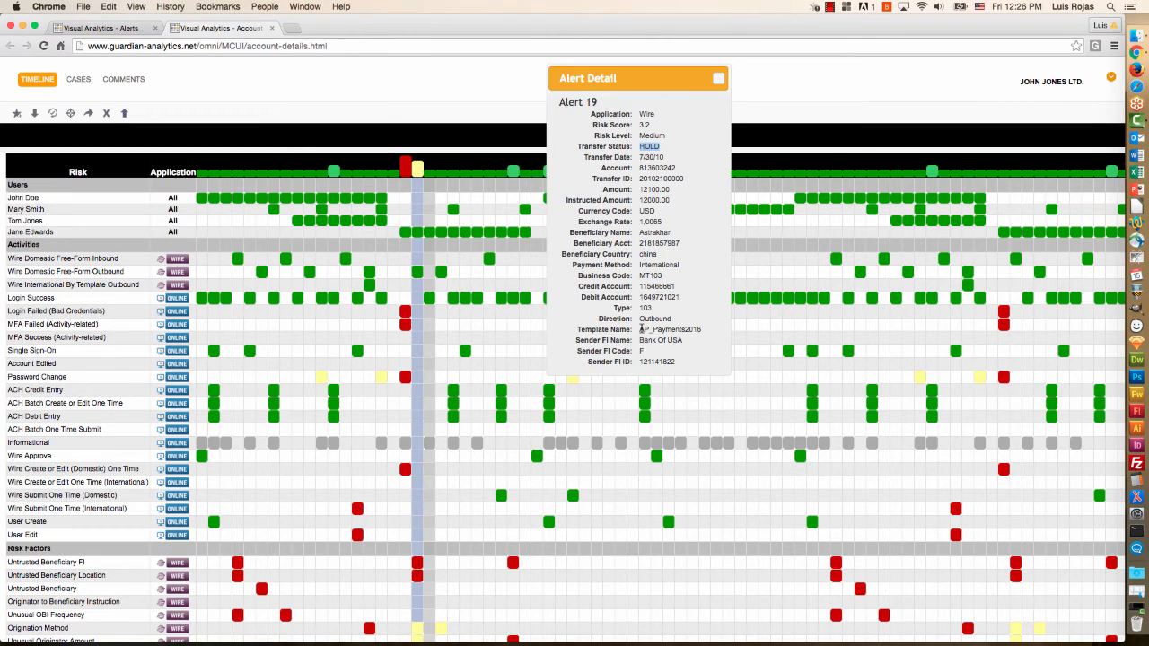
{"action": "double_click", "coordinate": [669, 329]}
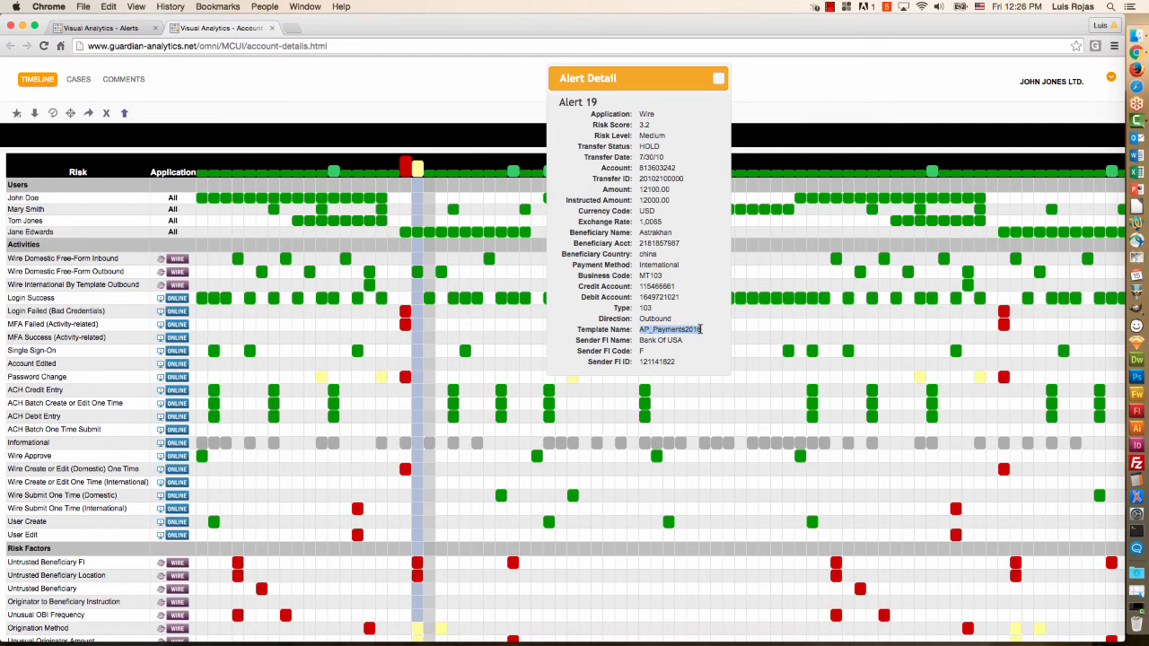
{"action": "mouse_move", "coordinate": [682, 312]}
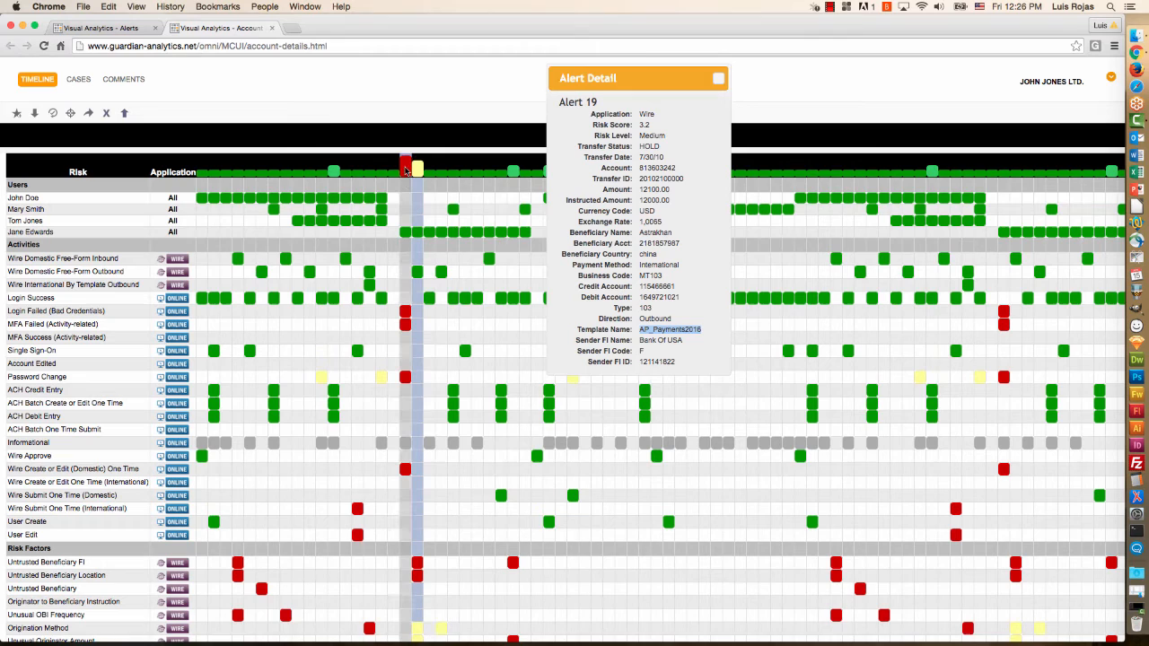
{"action": "mouse_move", "coordinate": [406, 190]}
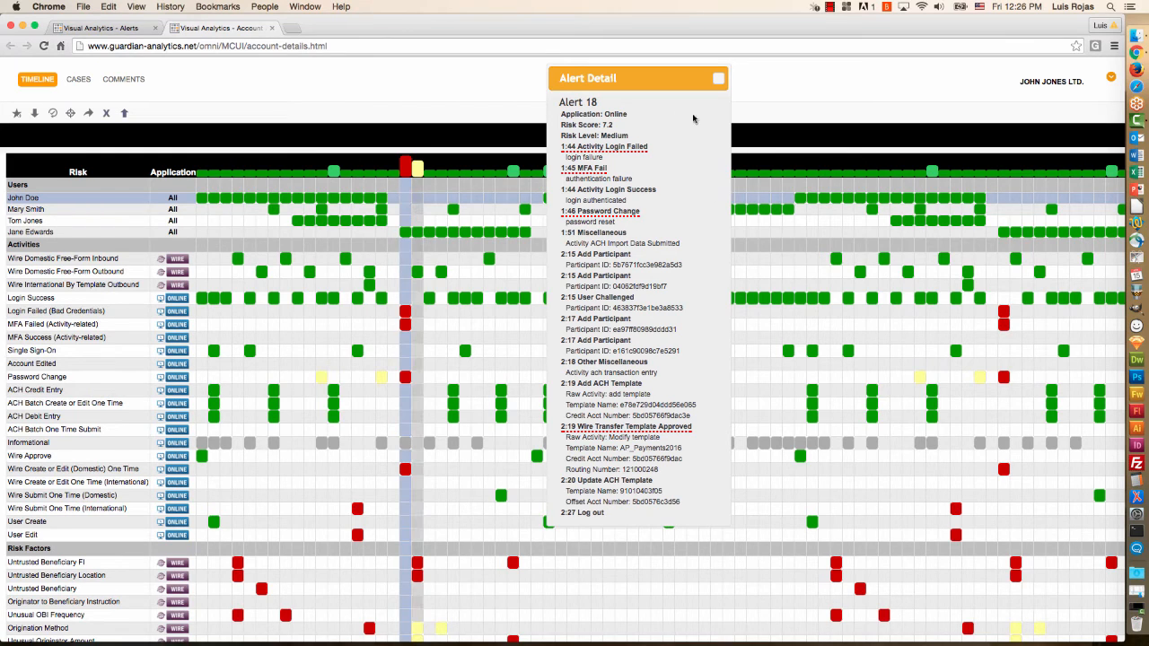
{"action": "mouse_move", "coordinate": [653, 345]}
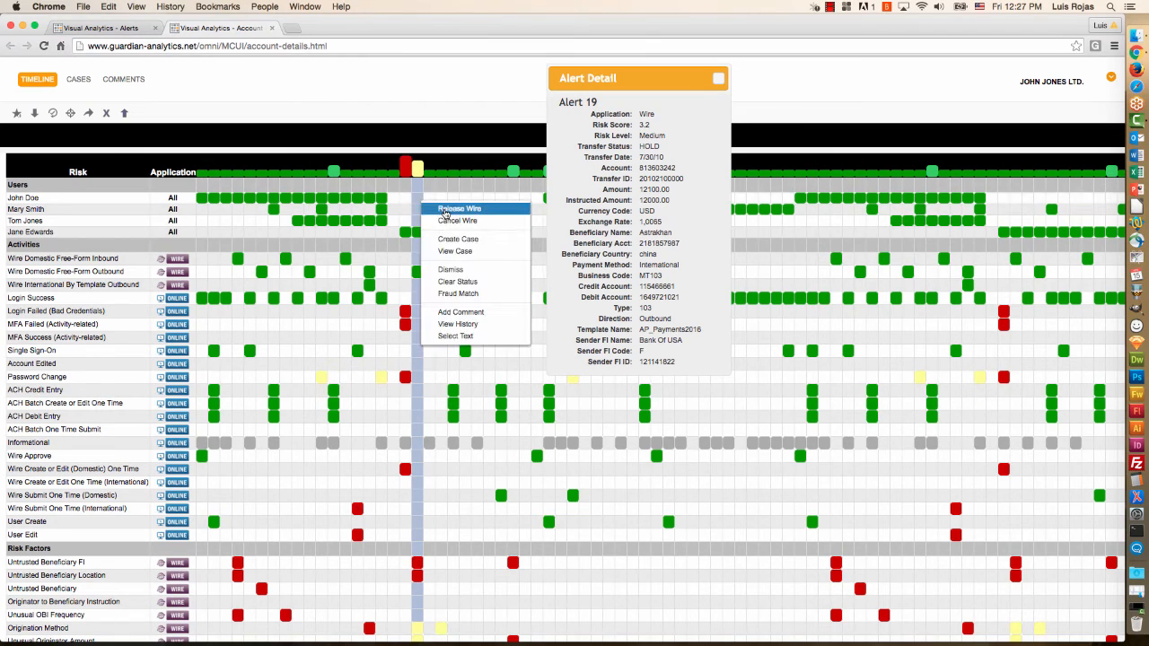
{"action": "mouse_move", "coordinate": [456, 221]}
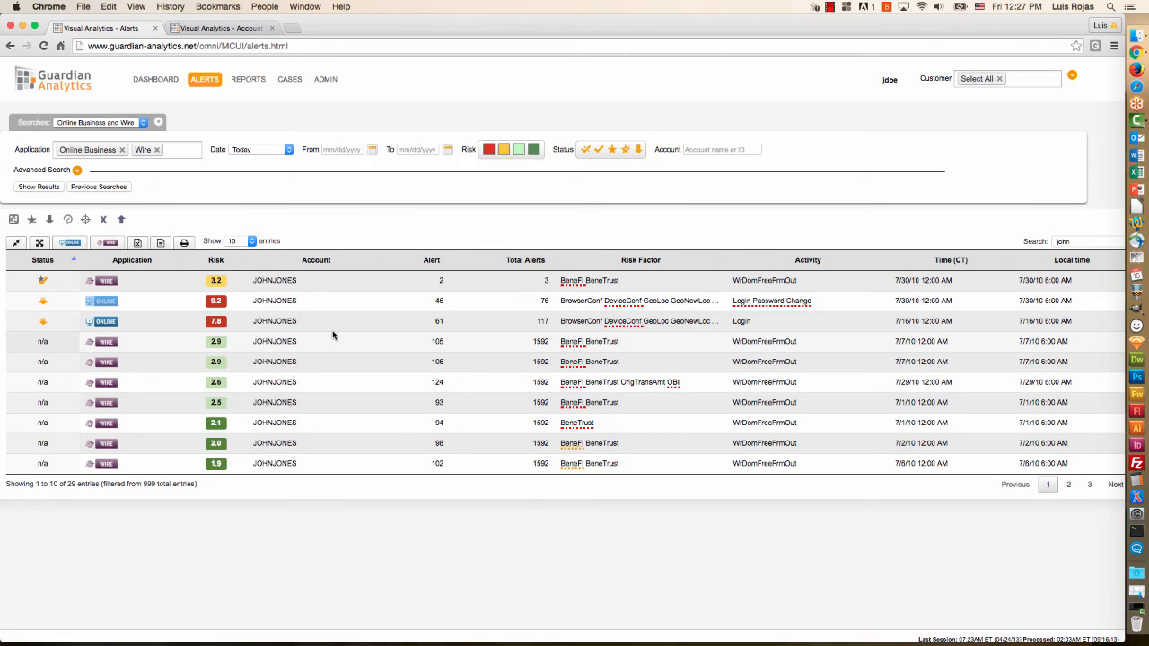
{"action": "mouse_move", "coordinate": [234, 295]}
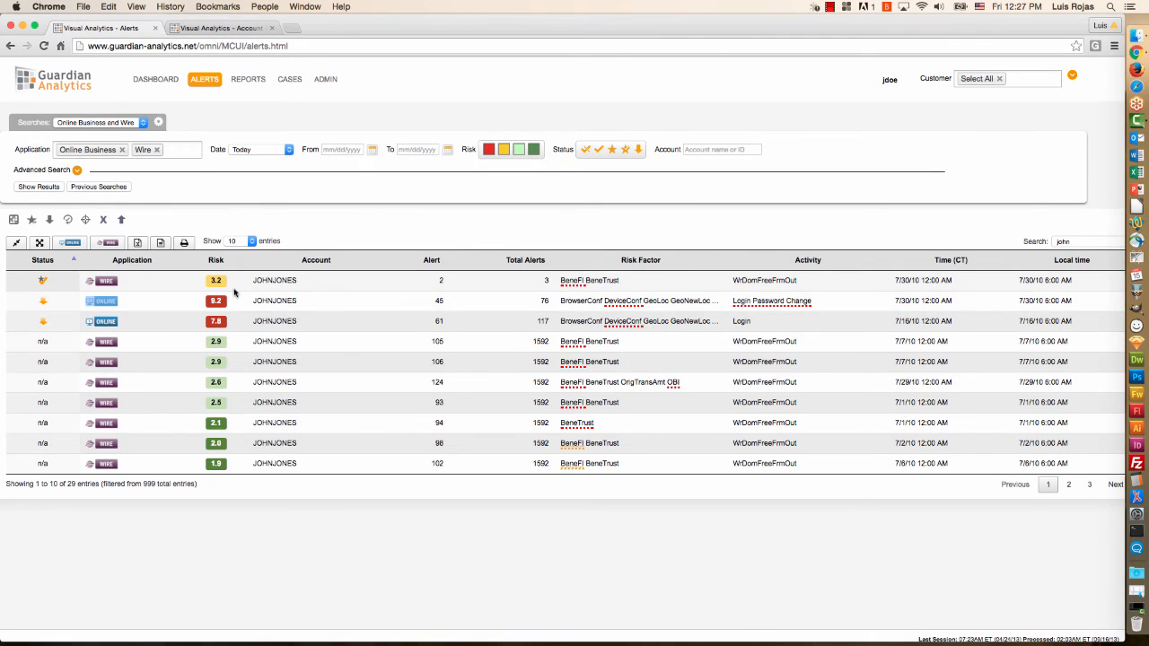